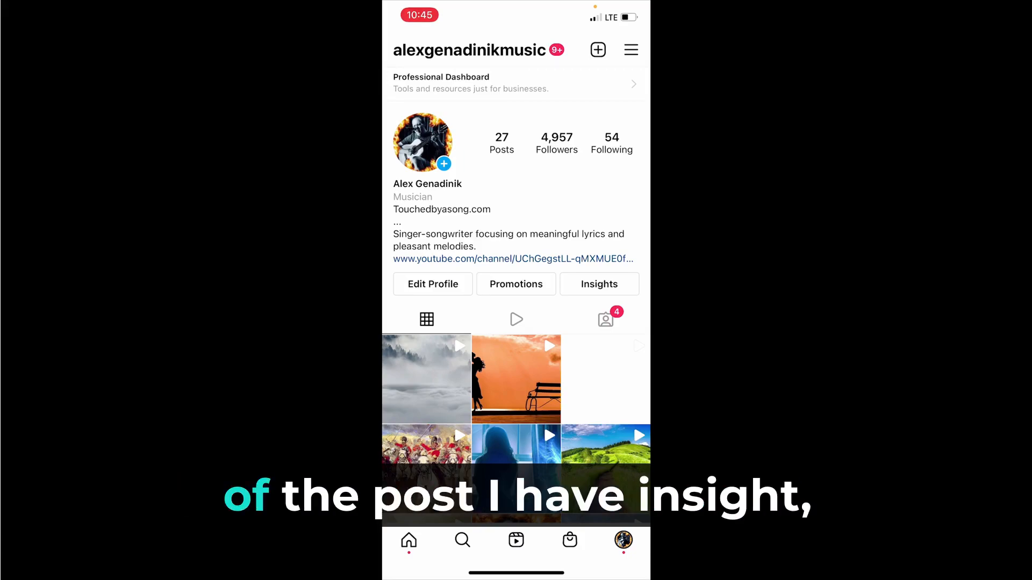
Step: Review the account Insights overview from the profile and return to the profile
{"action": "scroll", "scroll_direction": "down", "scroll_amount": 3}
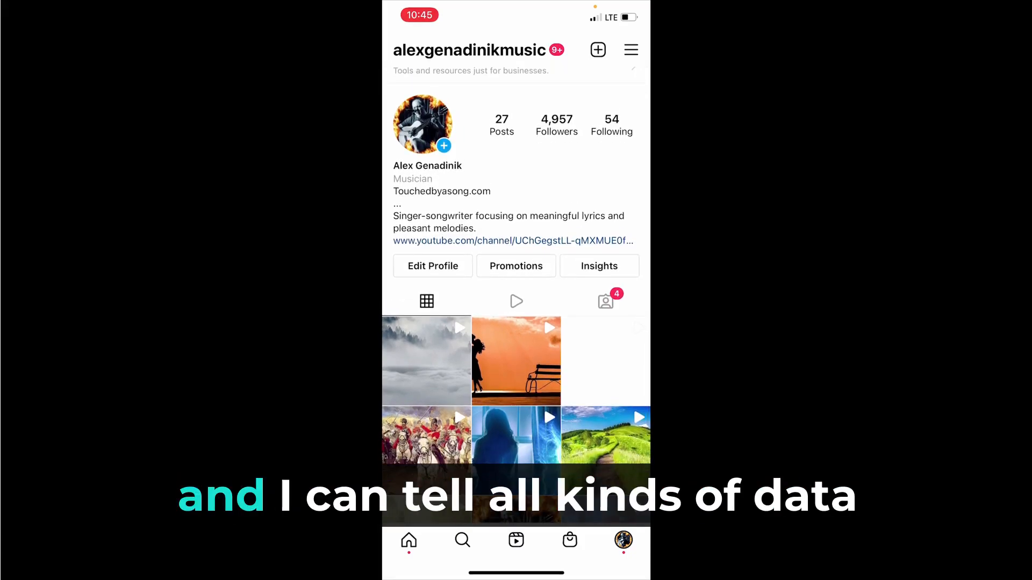
{"action": "left_click", "coordinate": [599, 267]}
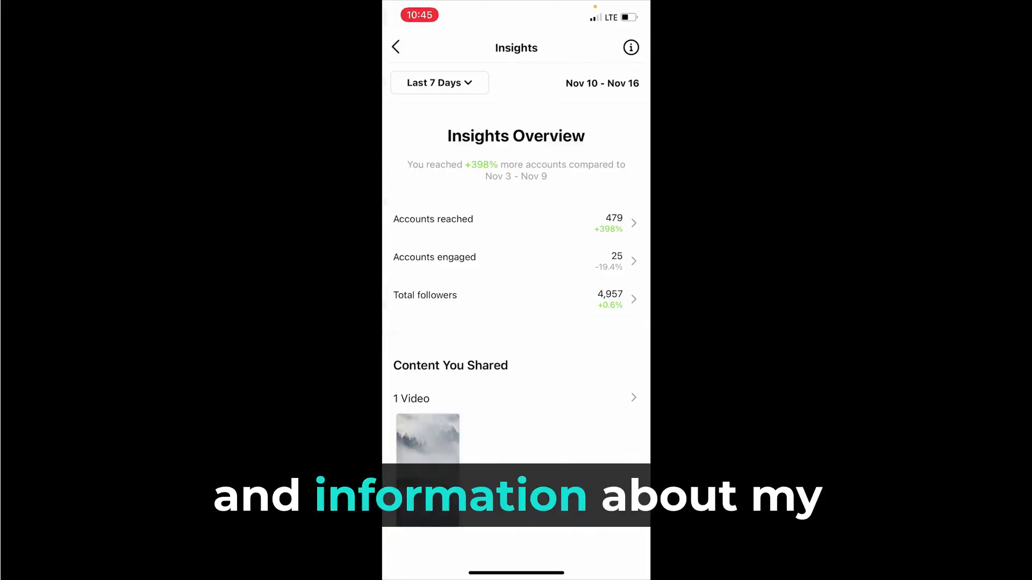
{"action": "scroll", "scroll_direction": "down", "scroll_amount": 3}
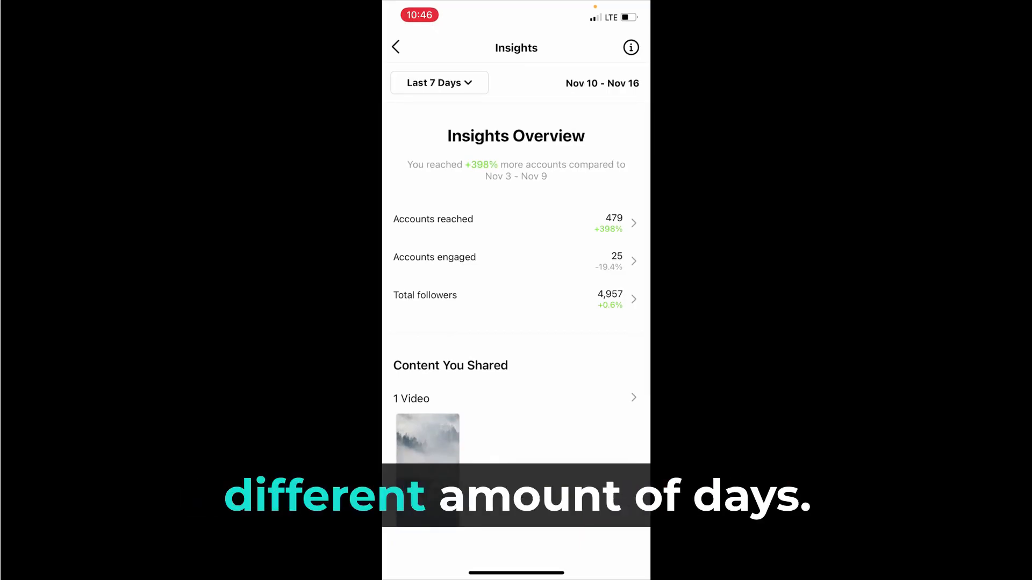
{"action": "left_click", "coordinate": [396, 46]}
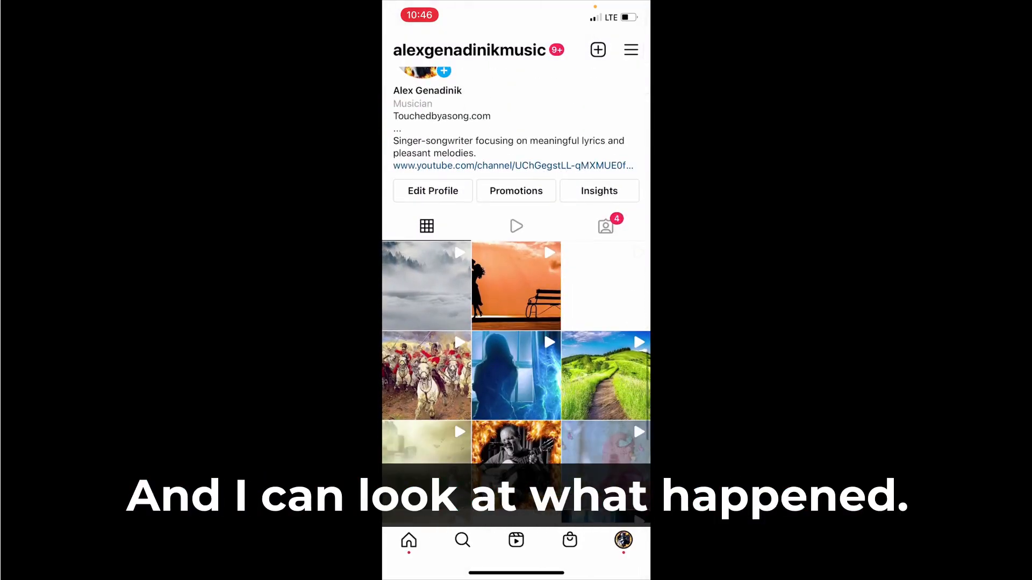
Step: Review the insights for the guitarist-in-flames post and leave them
{"action": "left_click", "coordinate": [516, 441]}
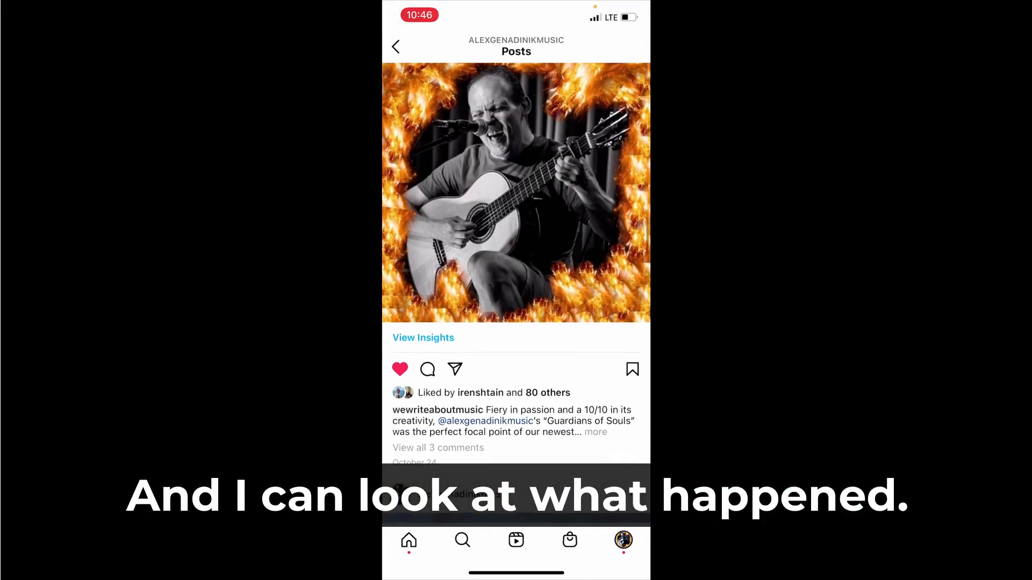
{"action": "scroll", "scroll_direction": "down", "scroll_amount": 3}
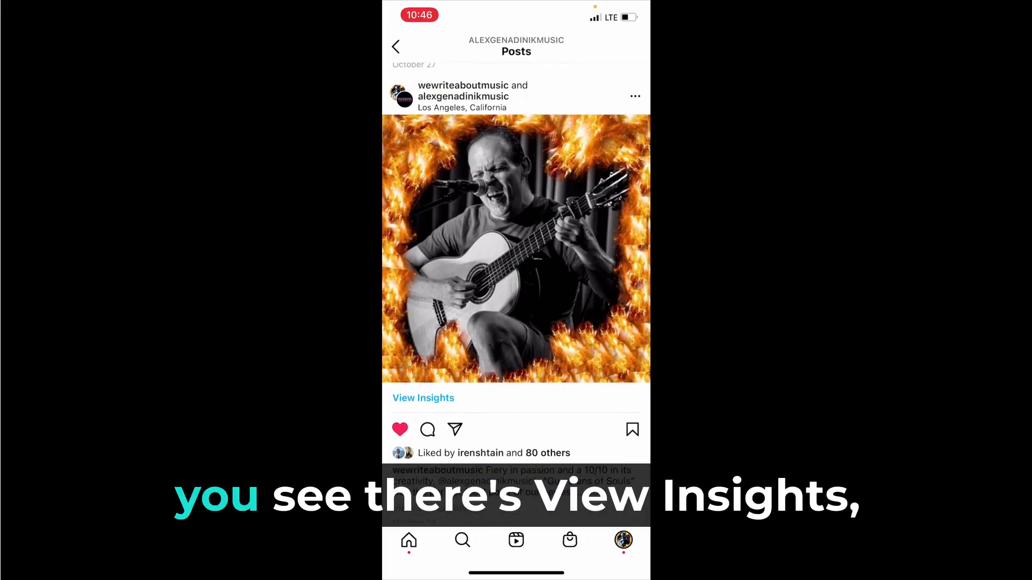
{"action": "left_click", "coordinate": [422, 398]}
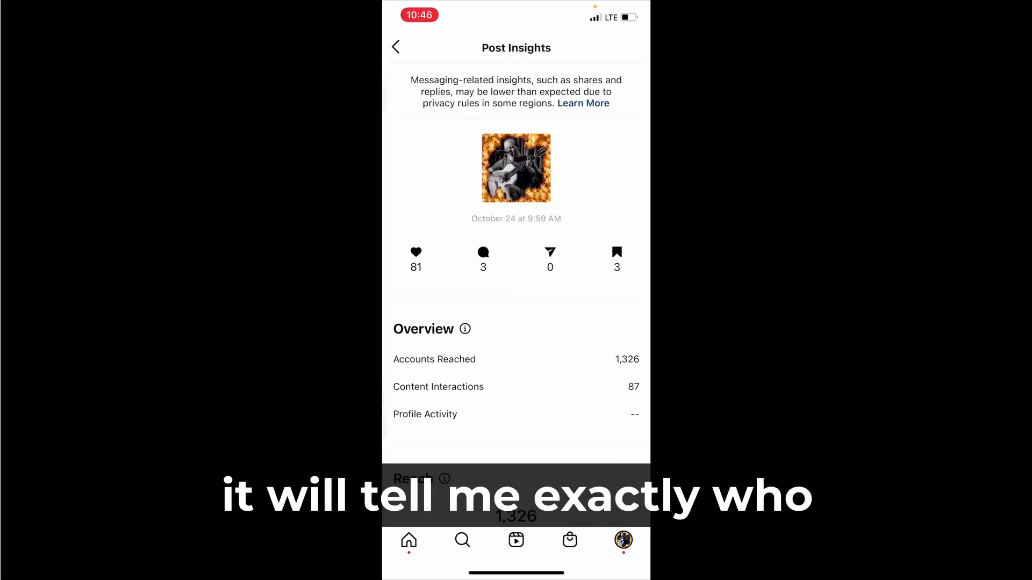
{"action": "scroll", "scroll_direction": "down", "scroll_amount": 3}
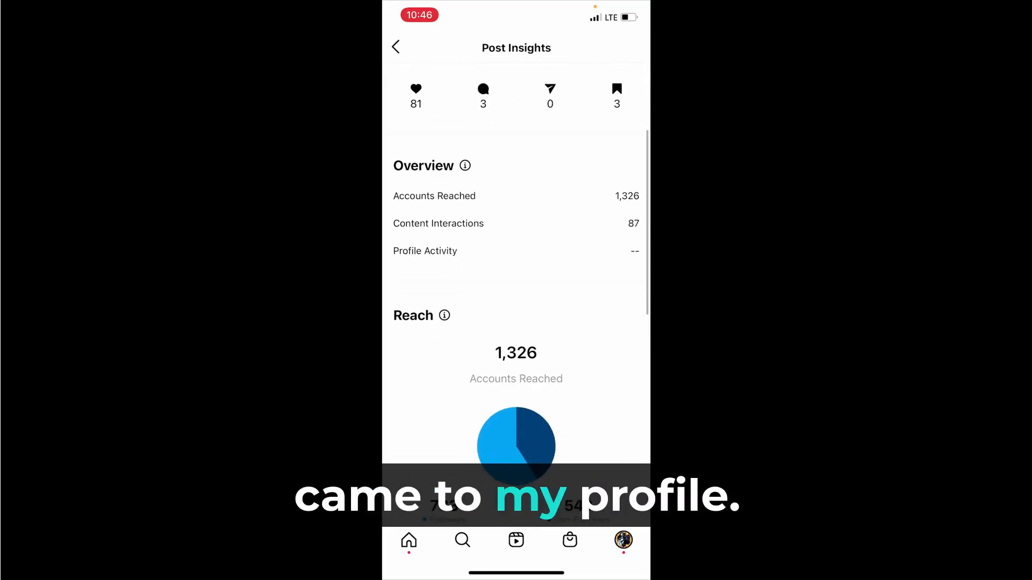
{"action": "left_click", "coordinate": [396, 46]}
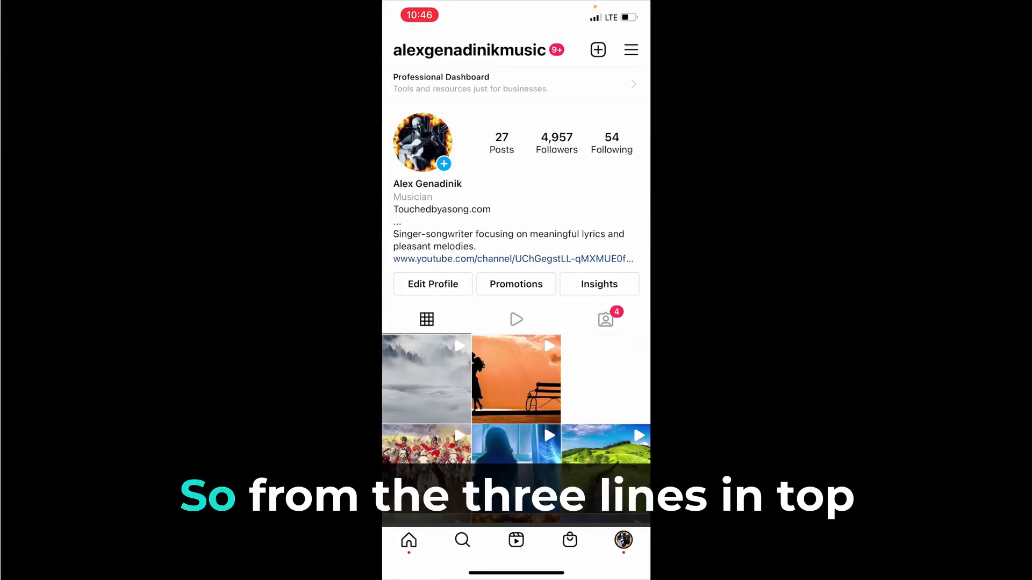
Step: Locate Switch Account Type under Settings > Account, then head back toward the cavalry video post
{"action": "left_click", "coordinate": [631, 49]}
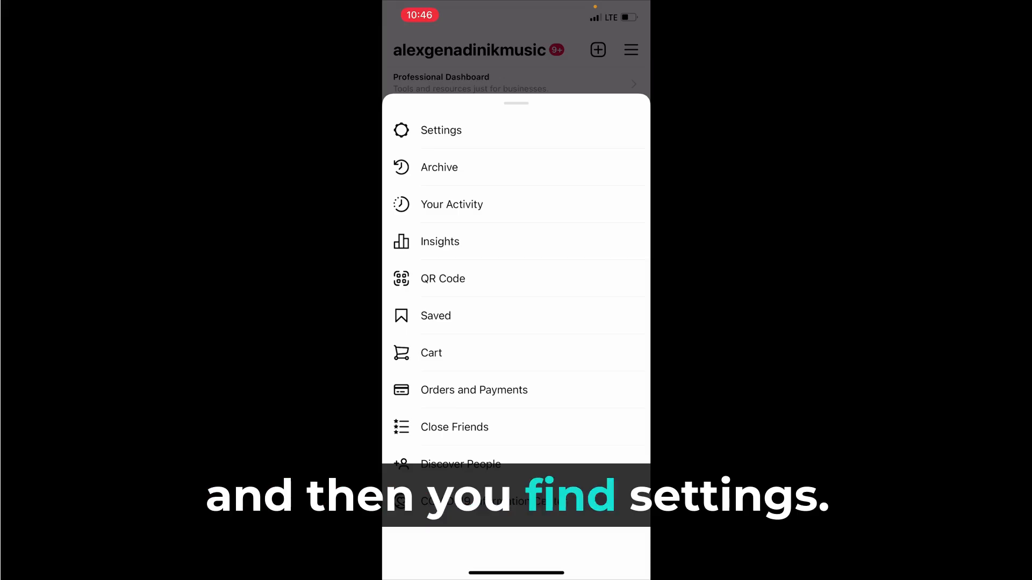
{"action": "left_click", "coordinate": [440, 130]}
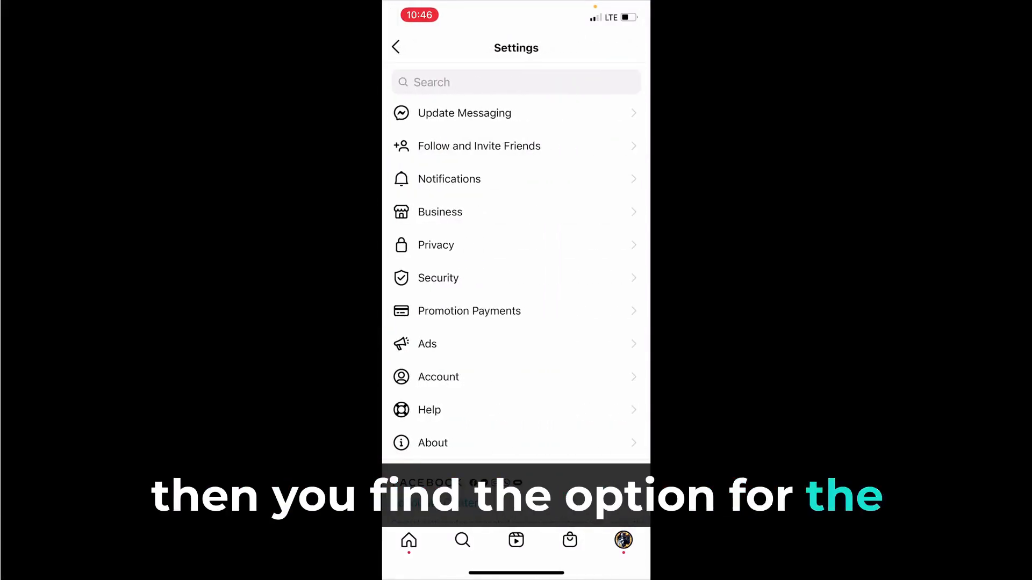
{"action": "left_click", "coordinate": [439, 377]}
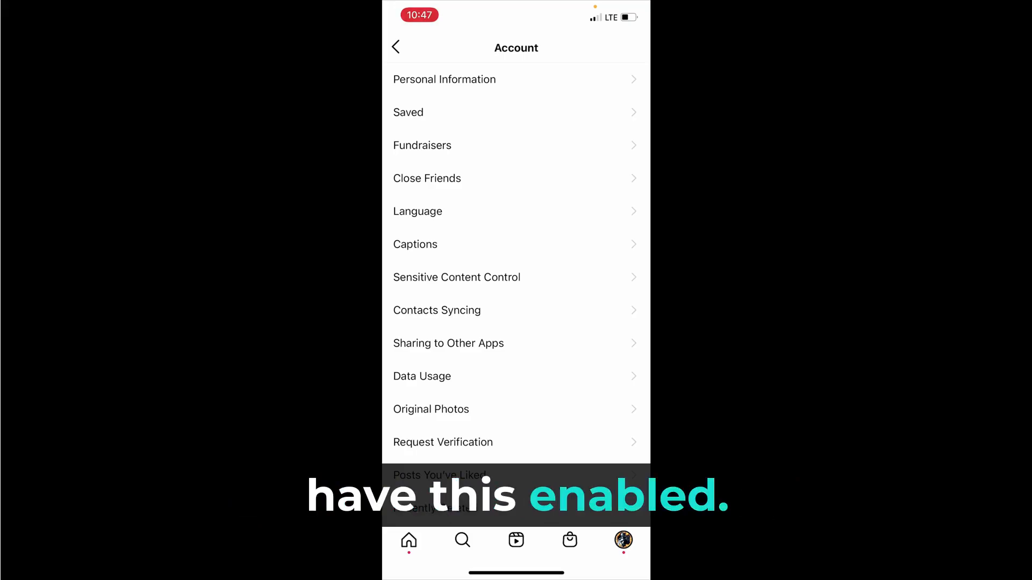
{"action": "scroll", "scroll_direction": "down", "scroll_amount": 3}
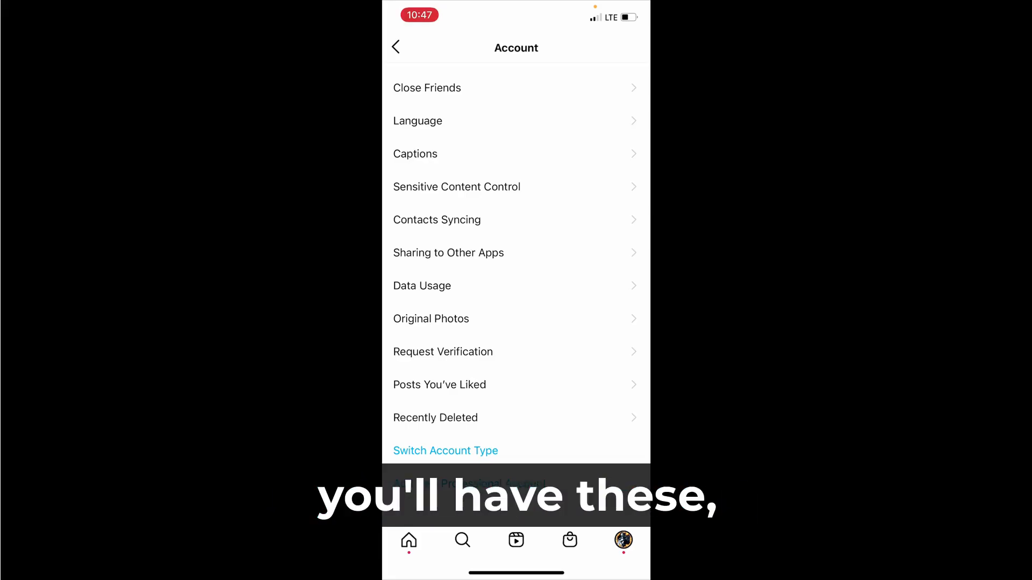
{"action": "left_click", "coordinate": [396, 47]}
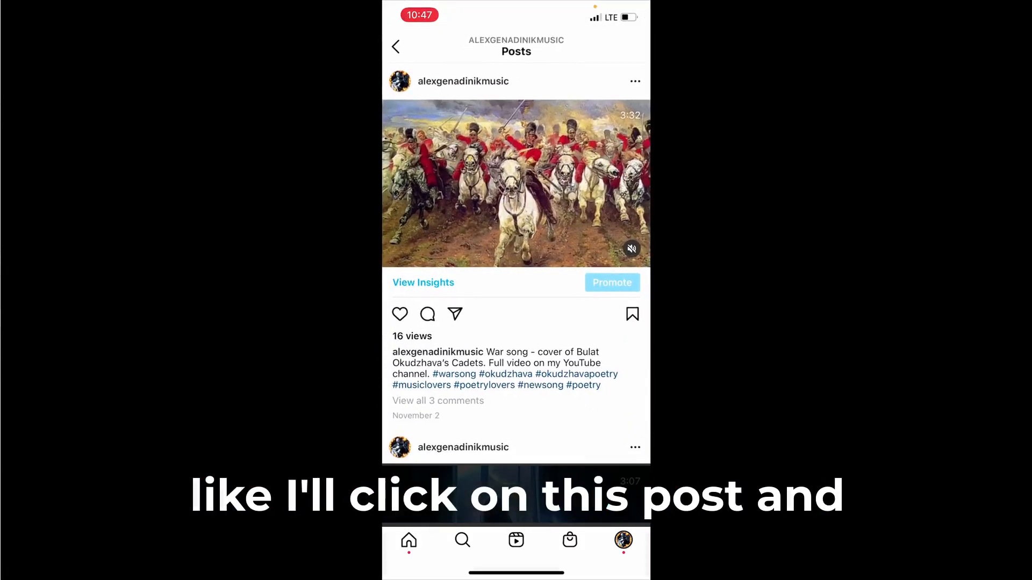
Step: Review the cavalry video's insights — 55 accounts reached, 16 views, 1% average watched — and return to the profile
{"action": "left_click", "coordinate": [424, 282]}
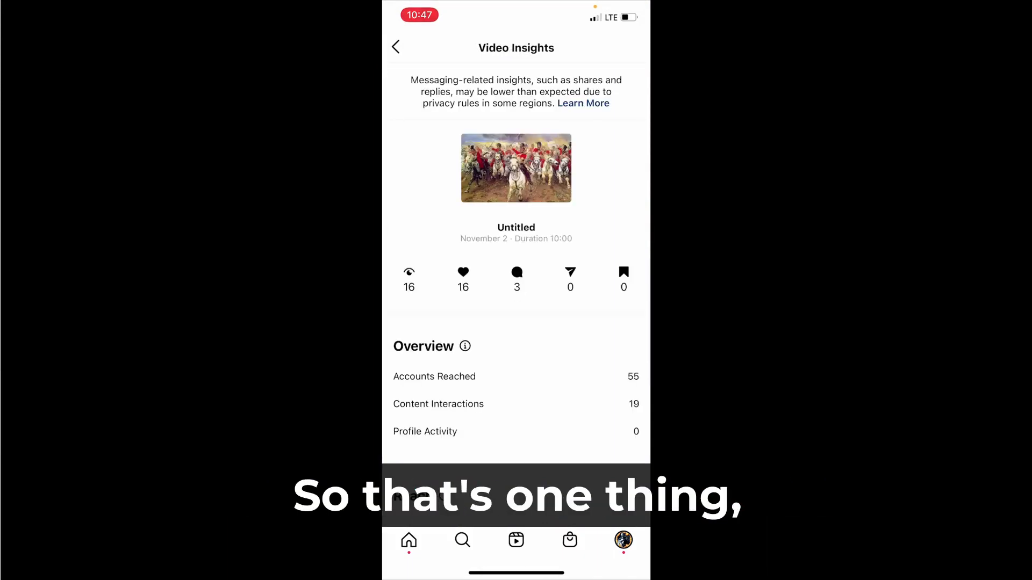
{"action": "scroll", "scroll_direction": "down", "scroll_amount": 3}
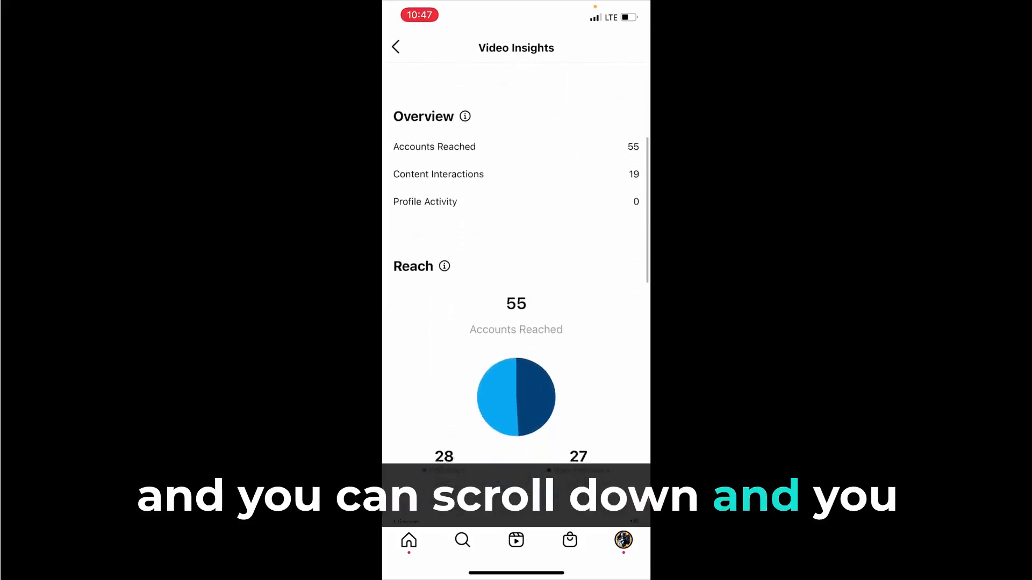
{"action": "scroll", "scroll_direction": "down", "scroll_amount": 3}
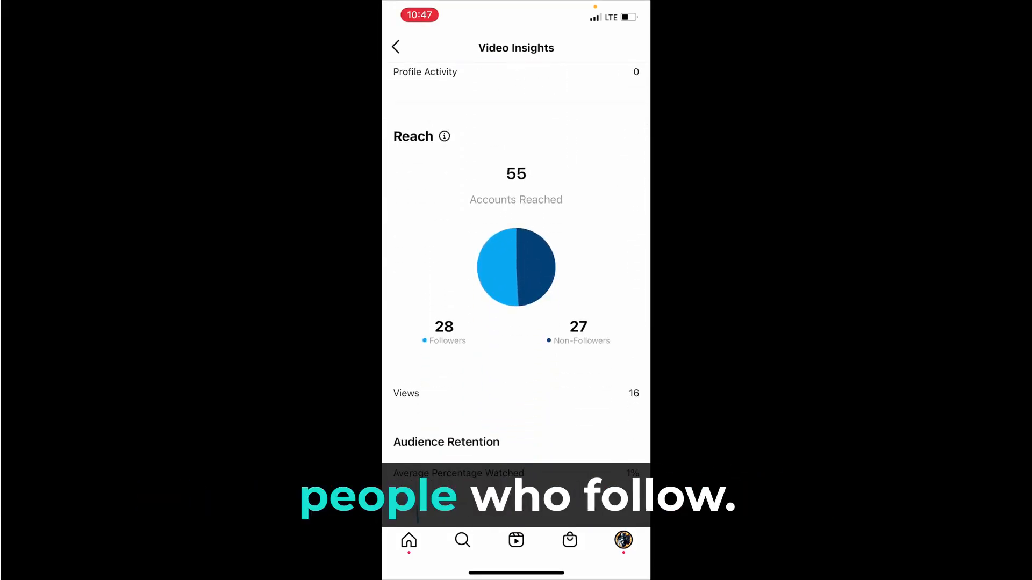
{"action": "scroll", "scroll_direction": "down", "scroll_amount": 3}
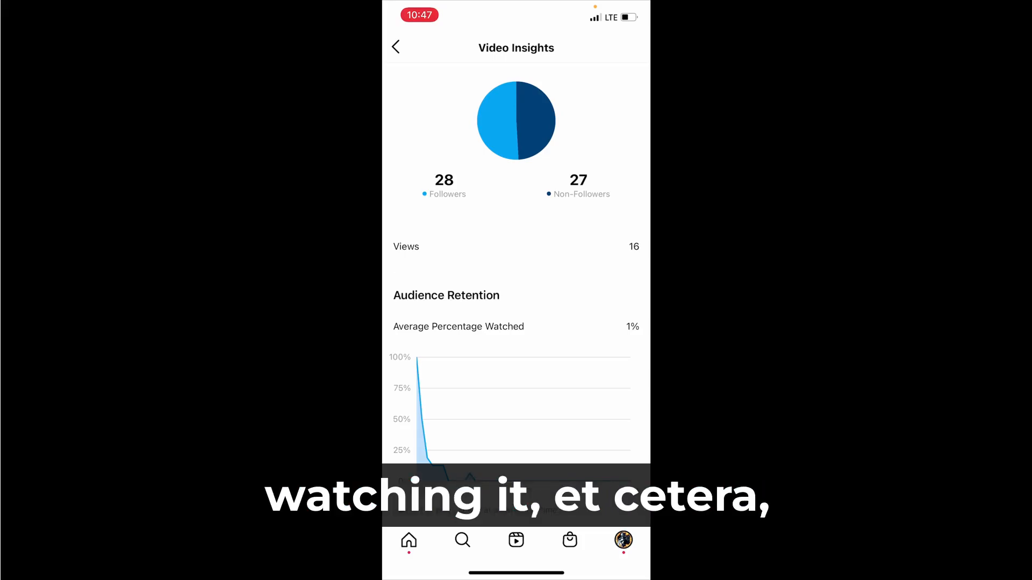
{"action": "left_click", "coordinate": [395, 46]}
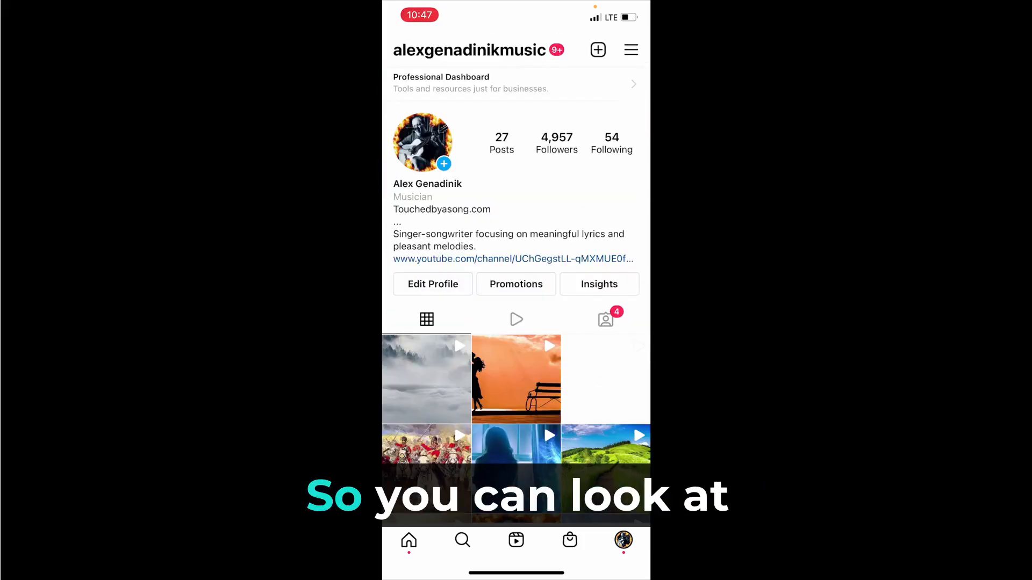
Step: Show the Nov 10–16 account Insights overview (479 reached, 4,957 followers), keeping the Last 7 Days range
{"action": "left_click", "coordinate": [630, 50]}
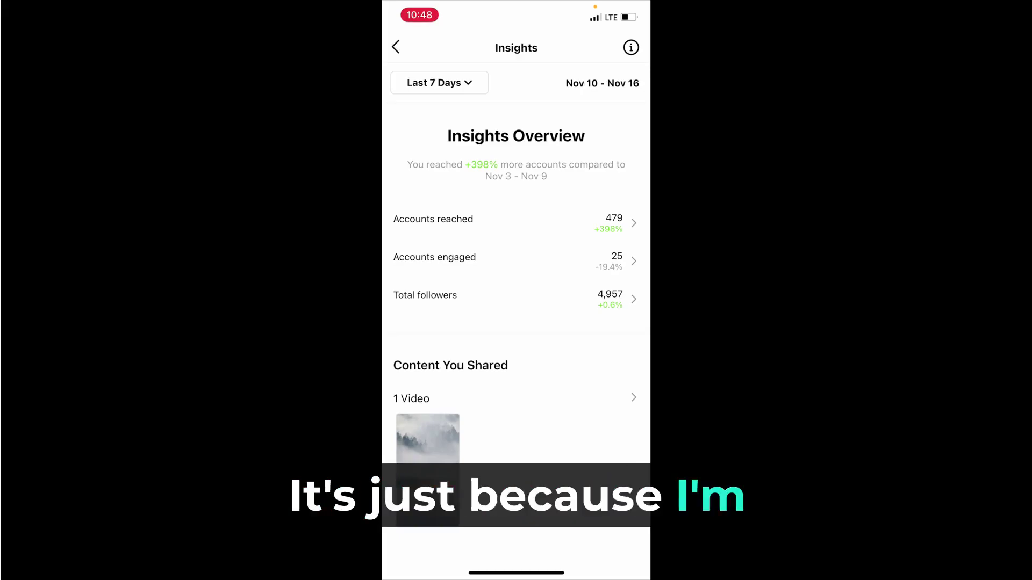
{"action": "scroll", "scroll_direction": "down", "scroll_amount": 3}
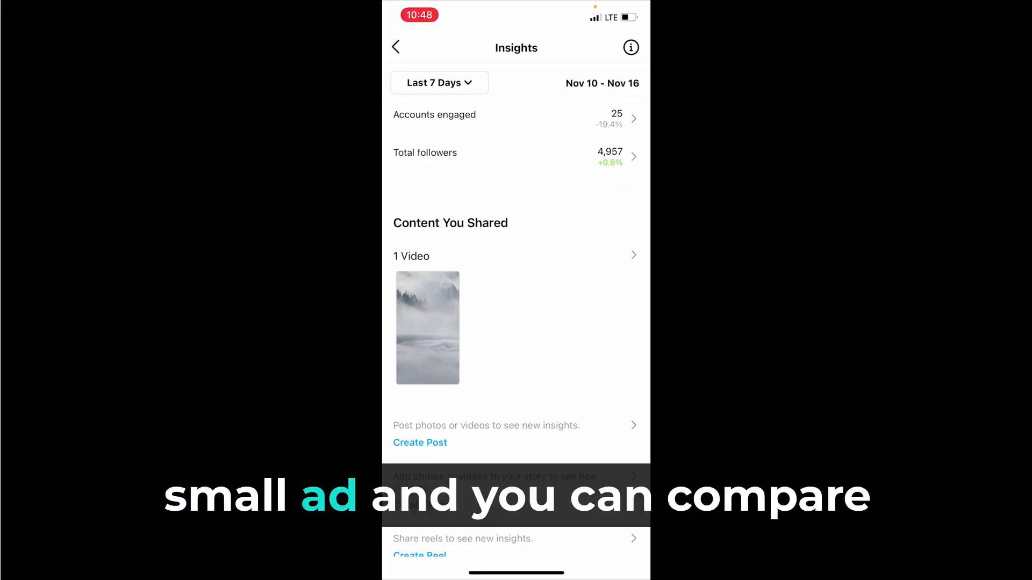
{"action": "left_click", "coordinate": [439, 82]}
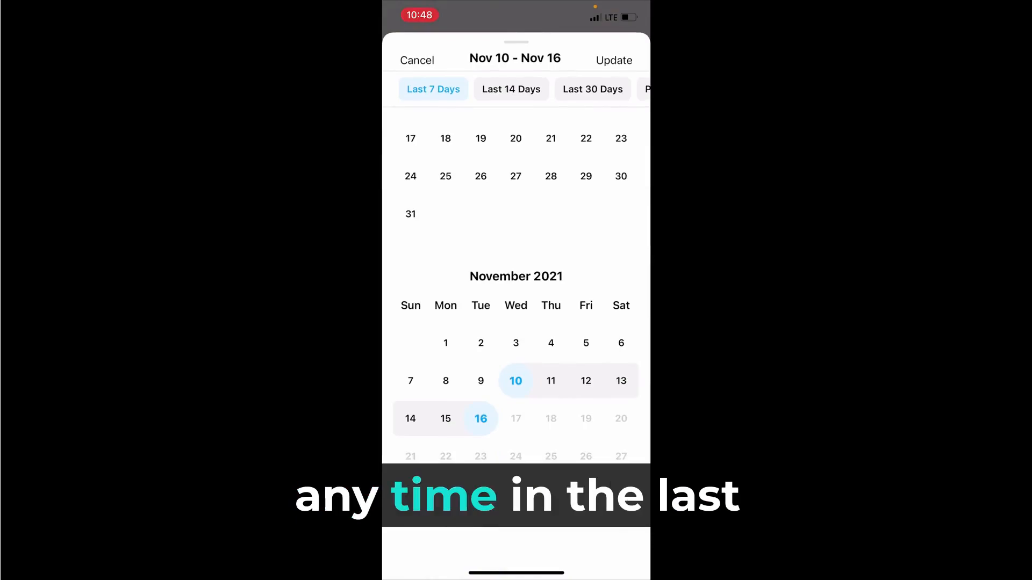
{"action": "left_click", "coordinate": [614, 60]}
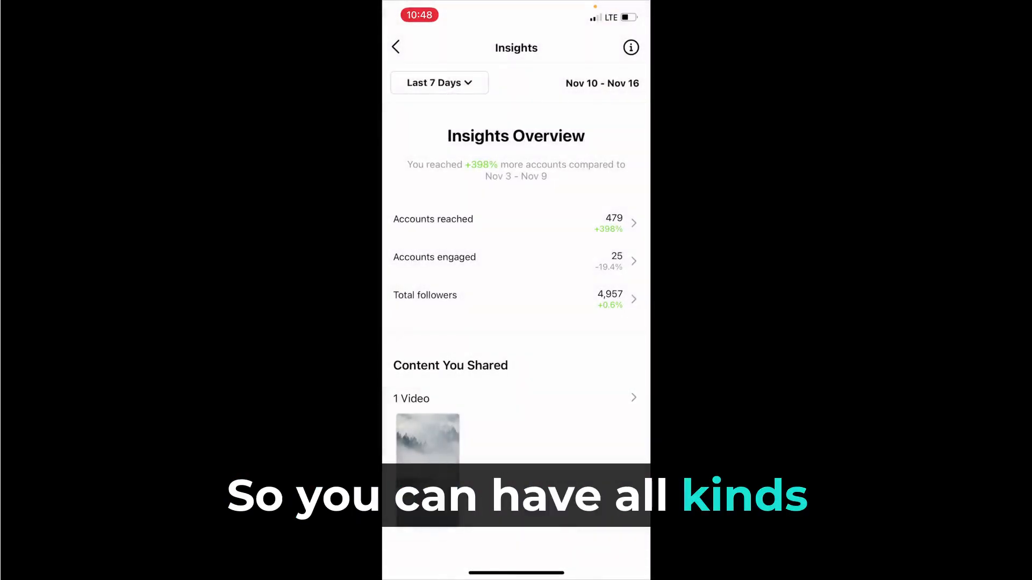